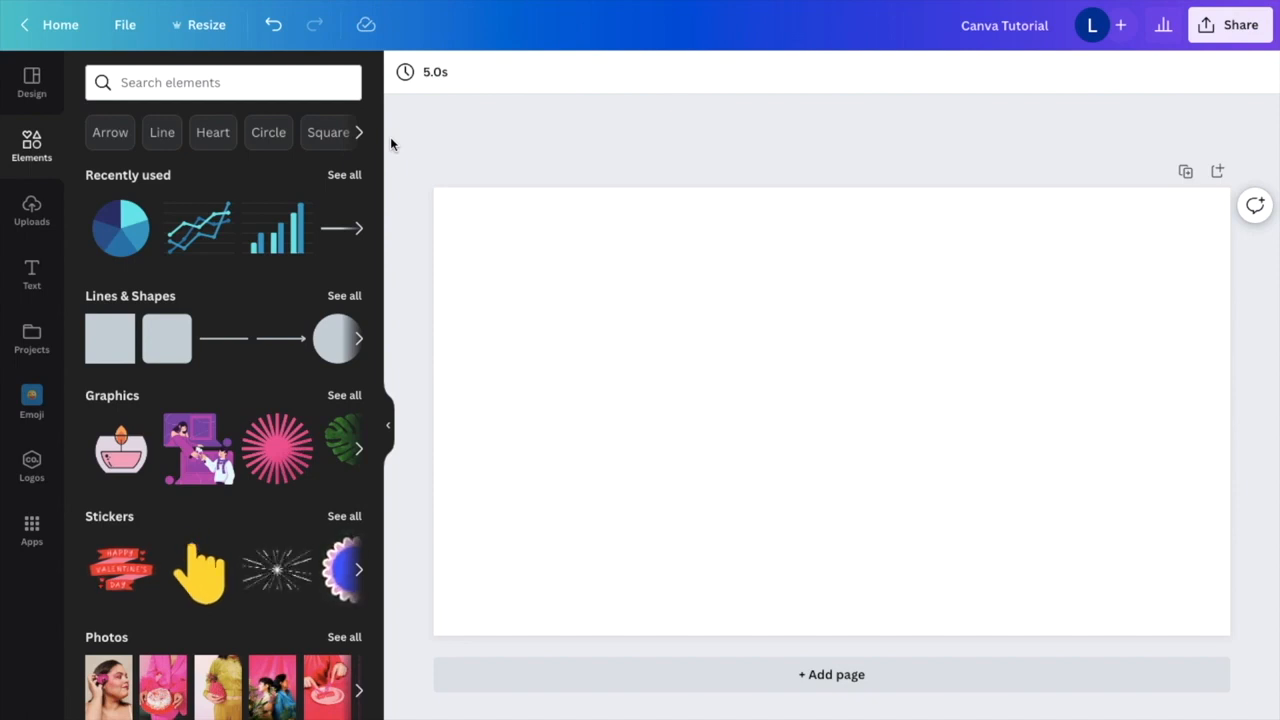
Step: Enlarge the circle, move it toward the right edge, and fill it yellow
left_click(712, 333)
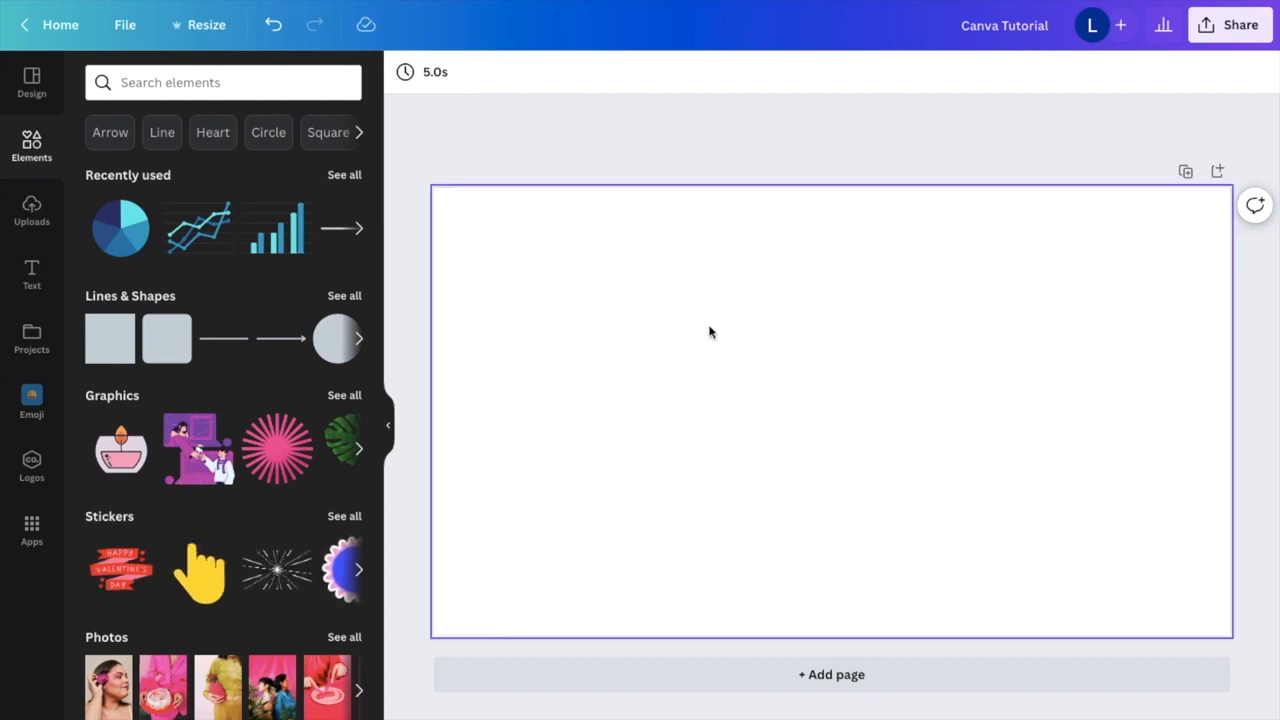
mouse_move(485, 267)
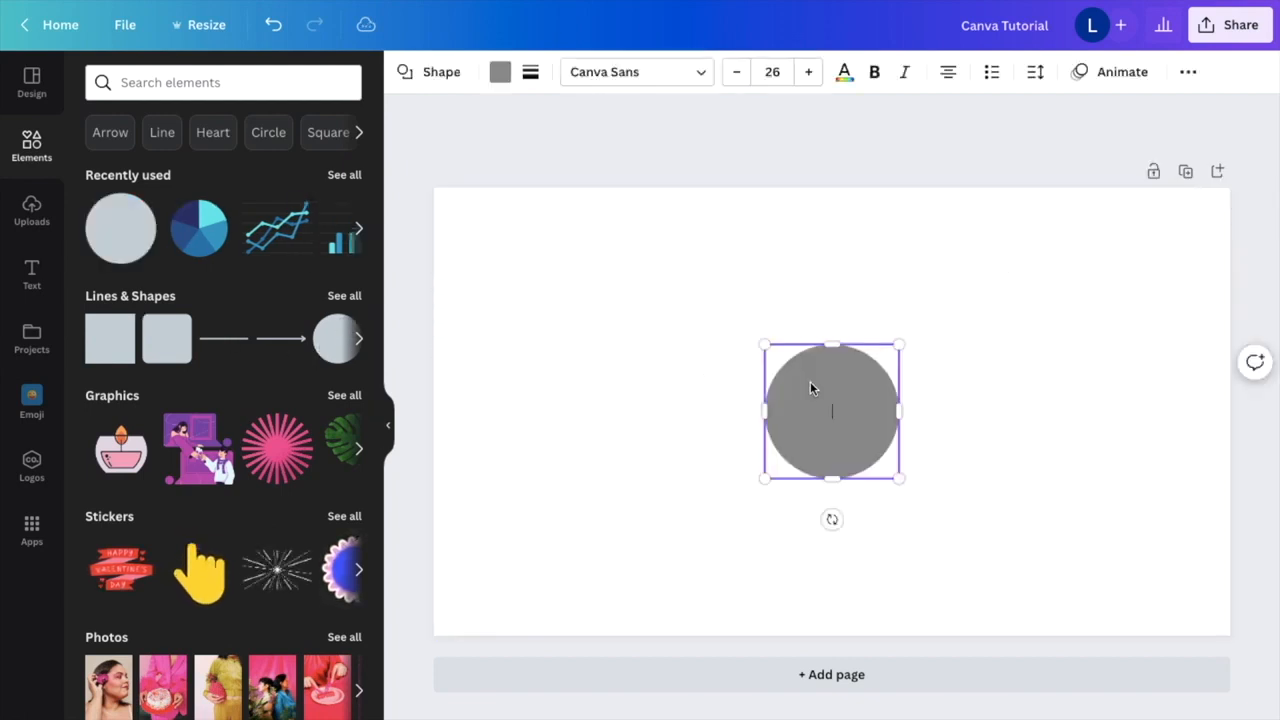
left_click_drag(831, 410, 1058, 268)
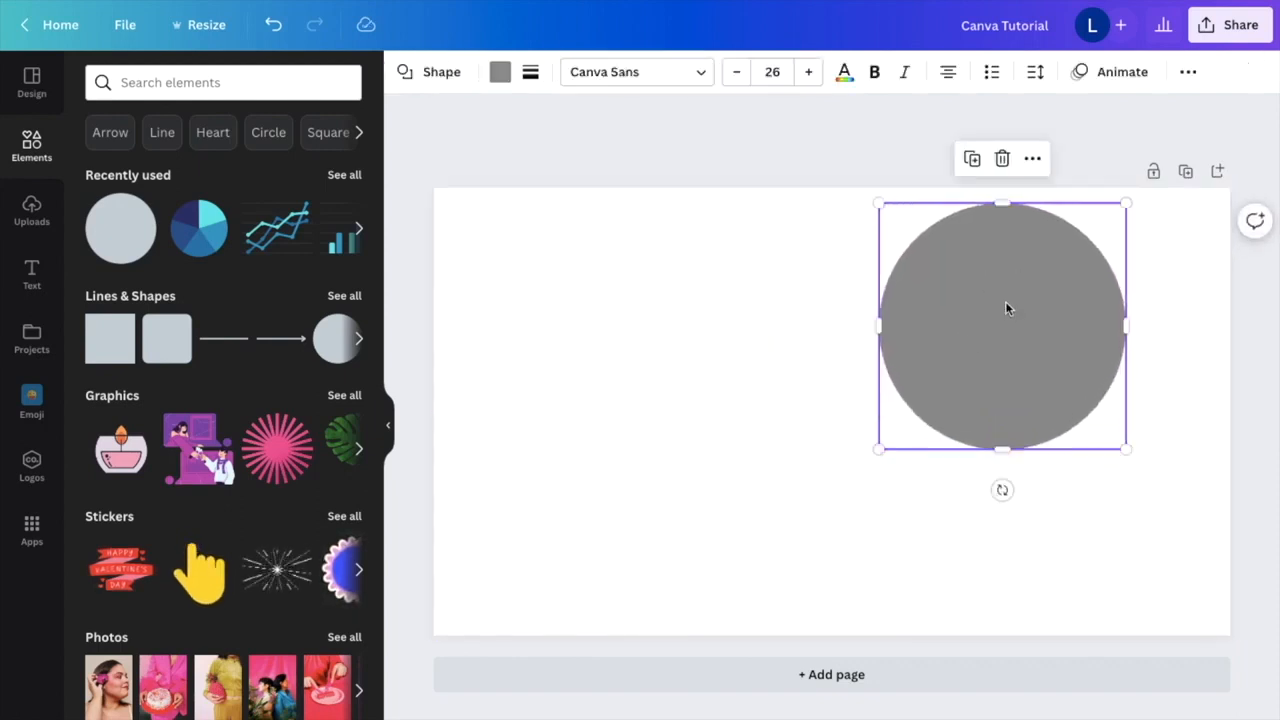
left_click(499, 71)
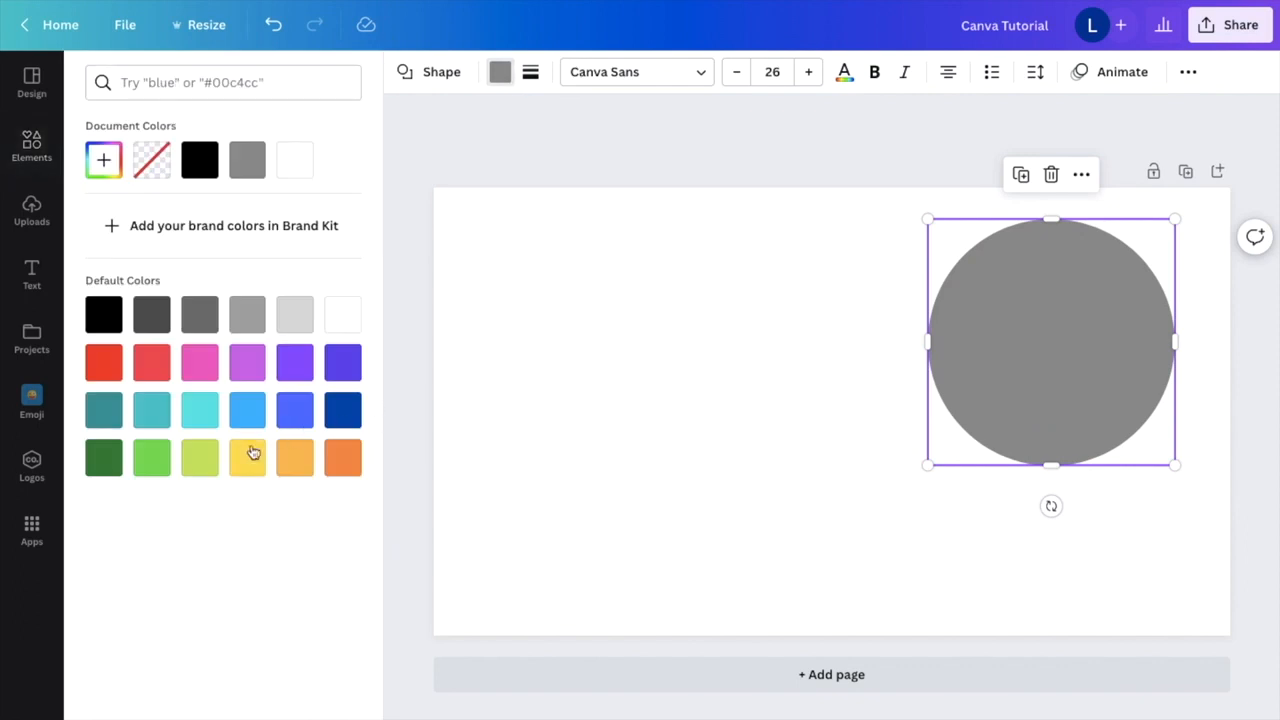
left_click(247, 456)
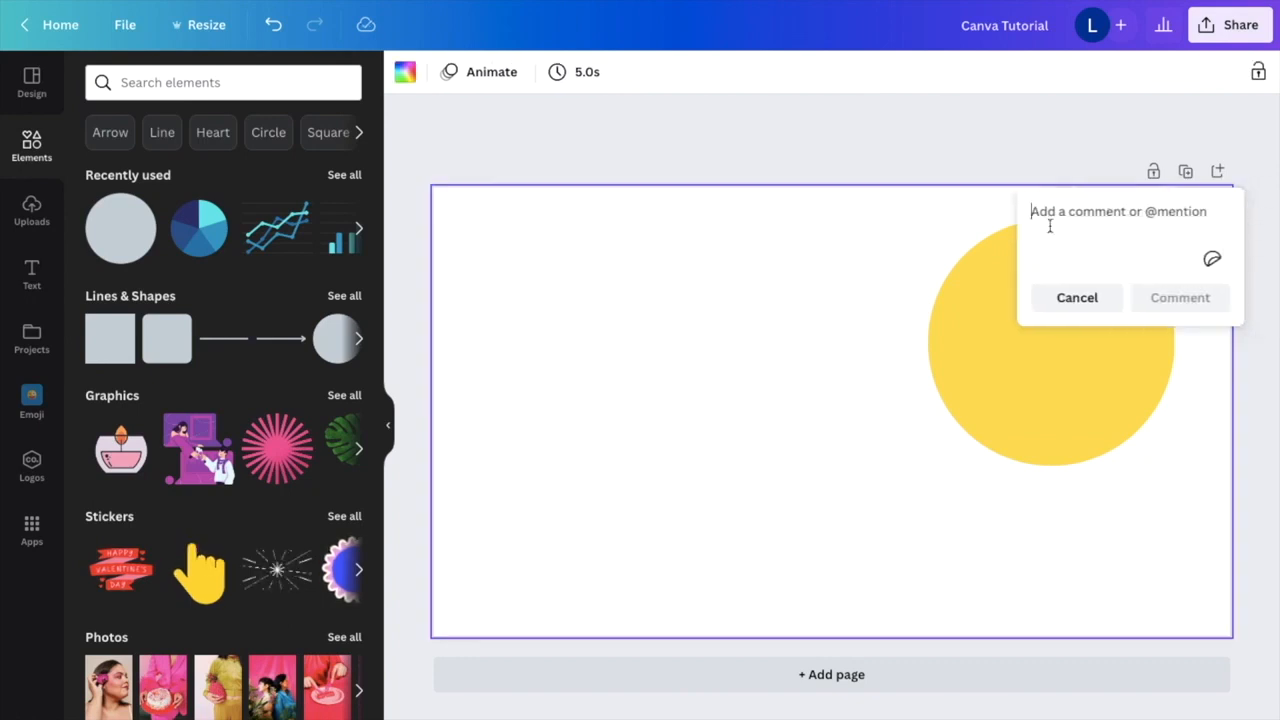
mouse_move(1167, 218)
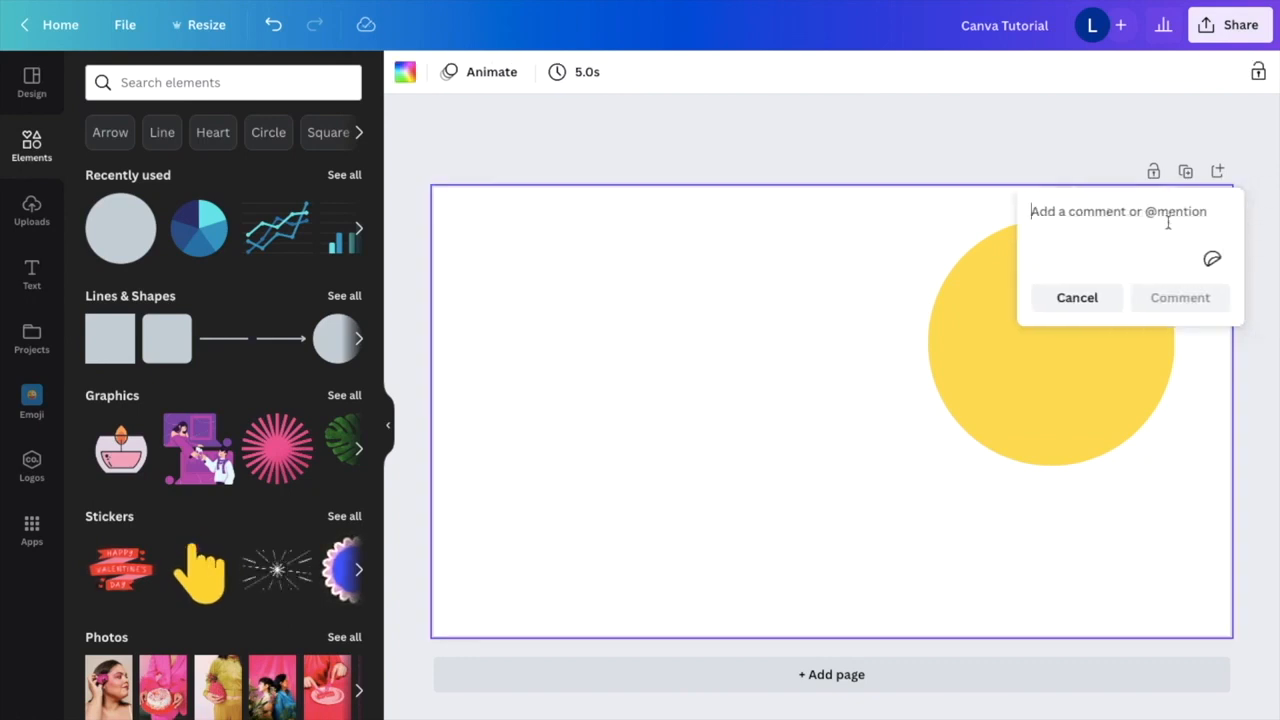
mouse_move(1082, 263)
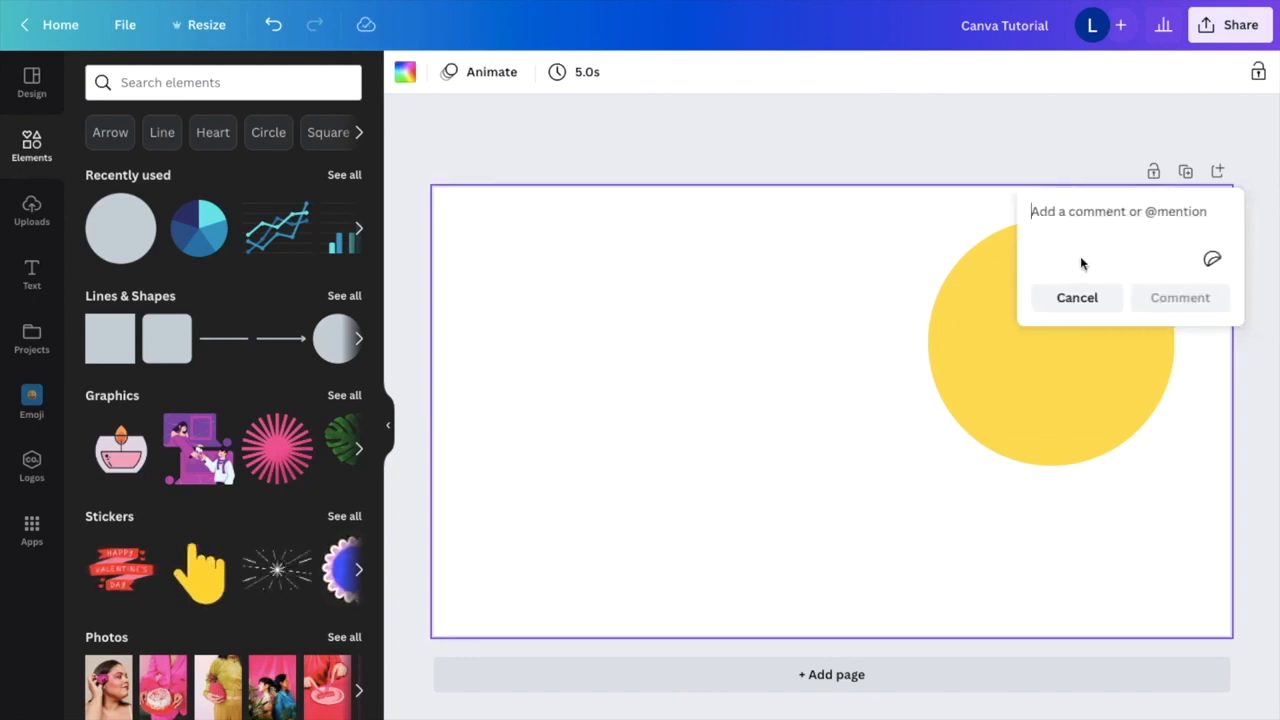
Step: Post the comment 'Remember to make the circle red', correcting its misspelling first
type("Remeber to")
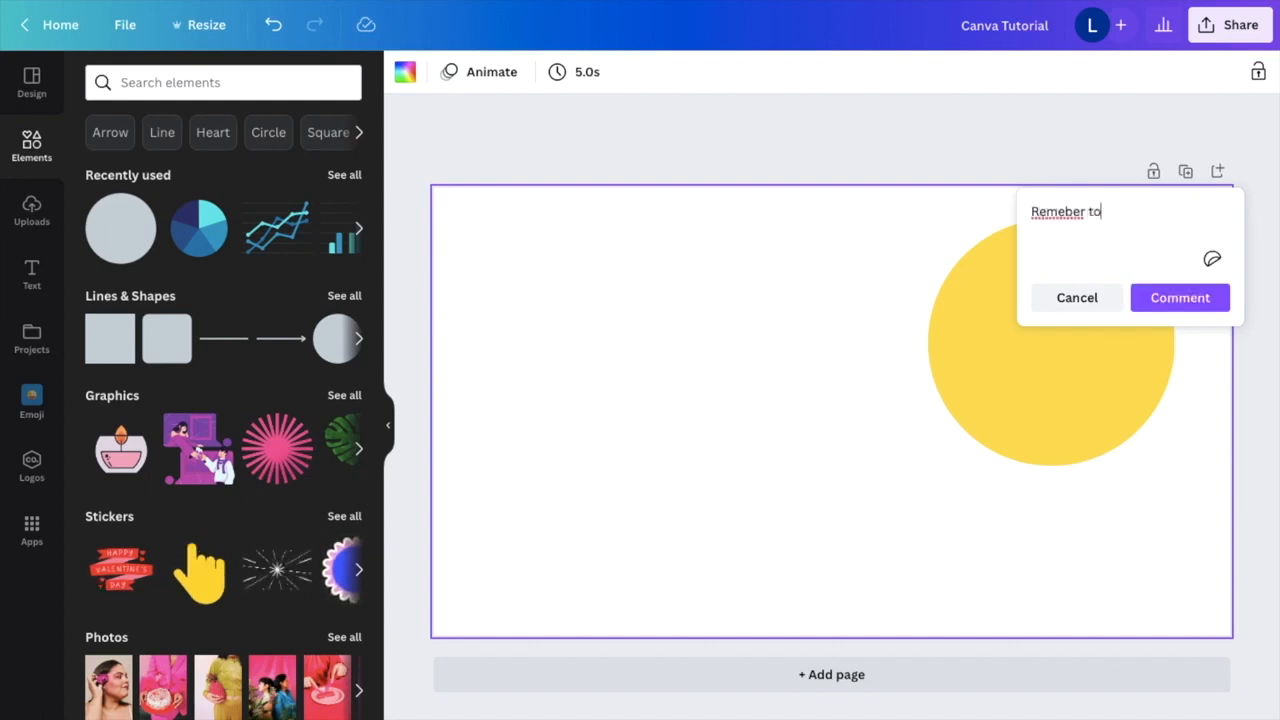
type("make the cic")
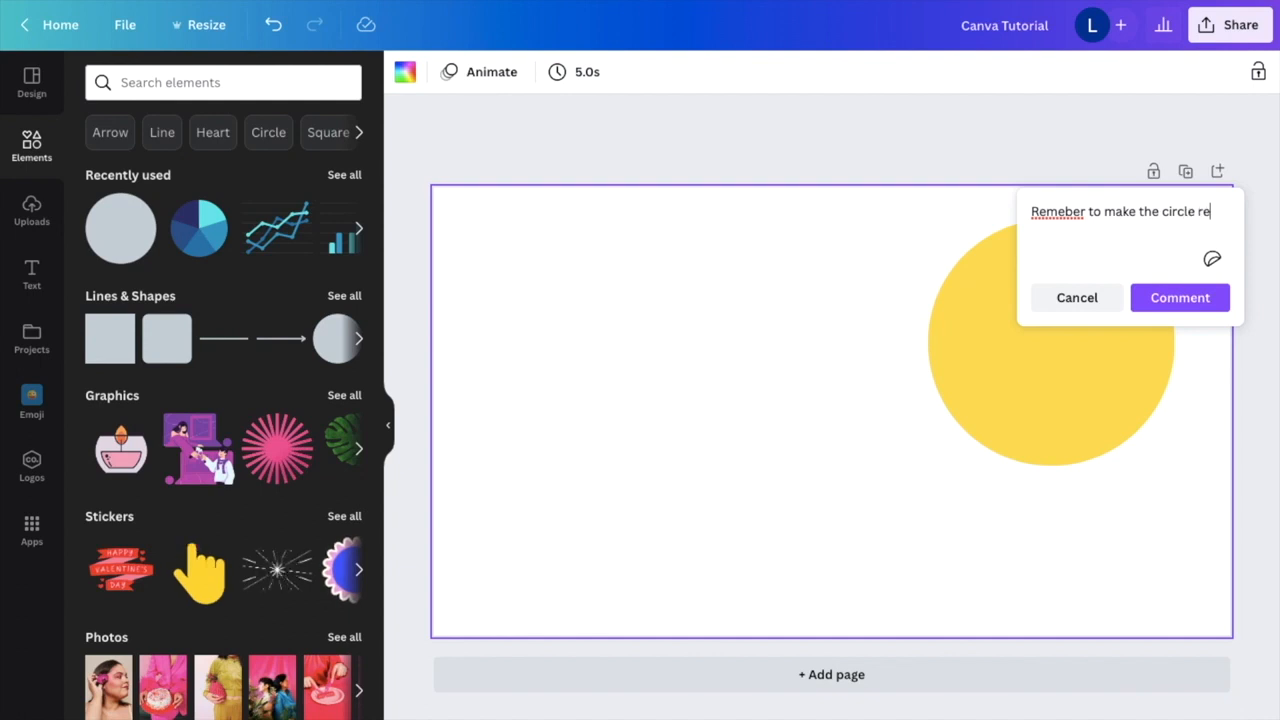
right_click(1057, 211)
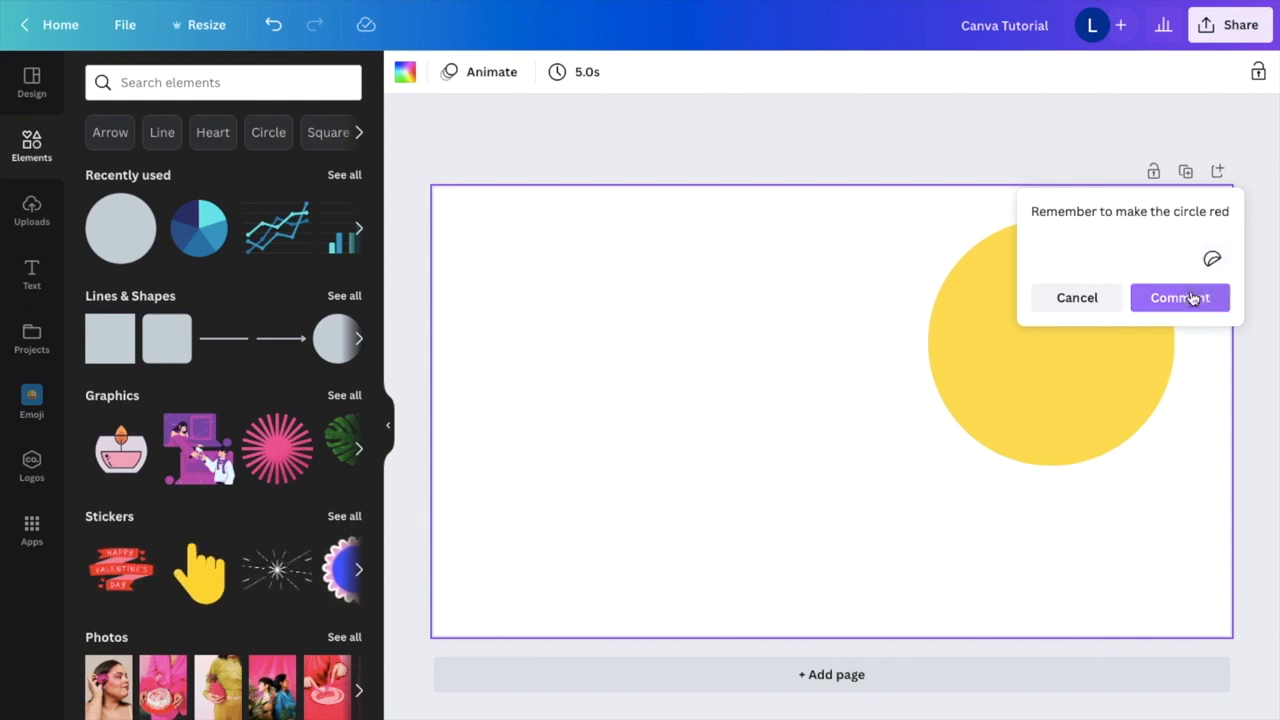
left_click(1179, 297)
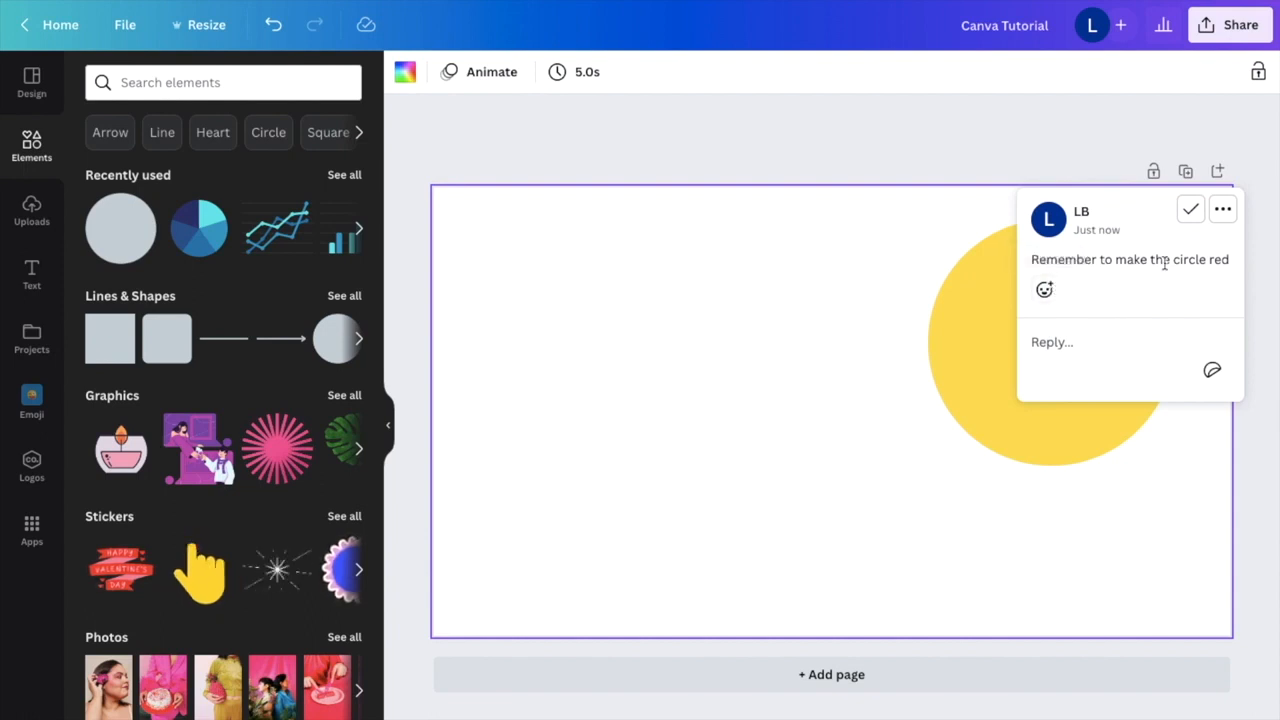
Step: Close the reminder comment thread so the circle can be edited
left_click(1030, 360)
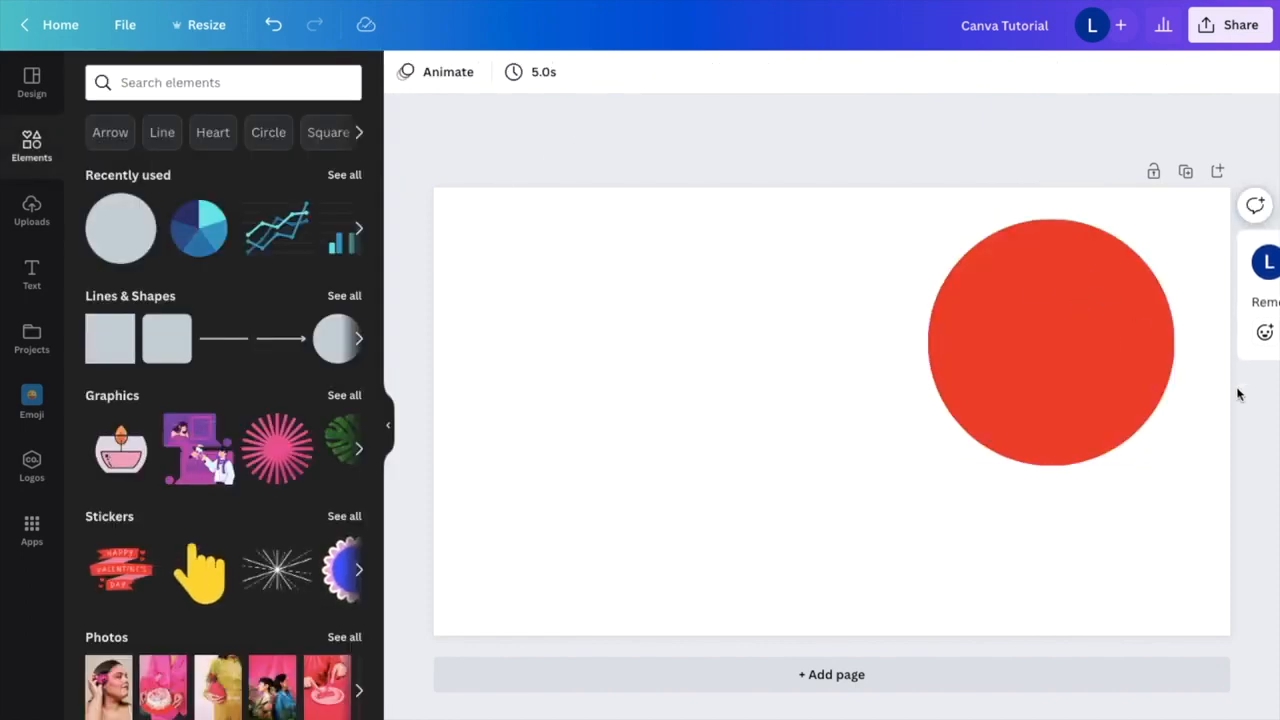
Step: Open the 'Remember to make the circle red' thread and resolve it
left_click(1254, 205)
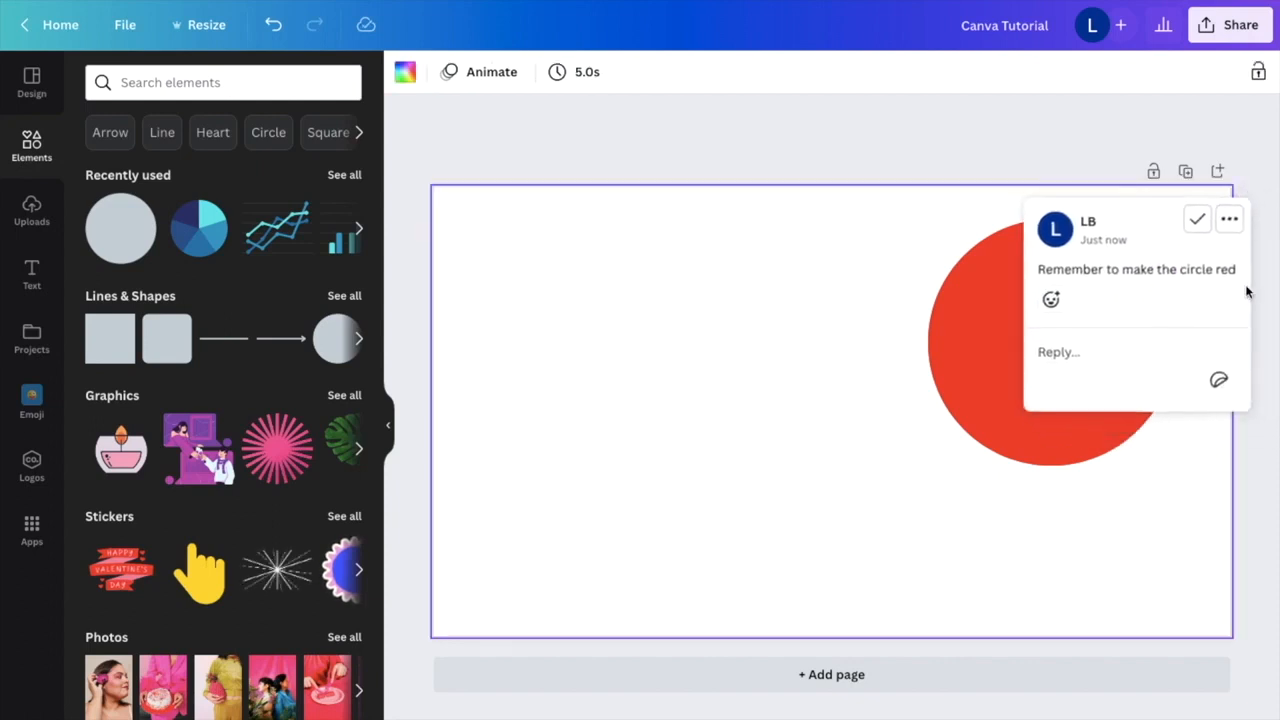
mouse_move(1191, 209)
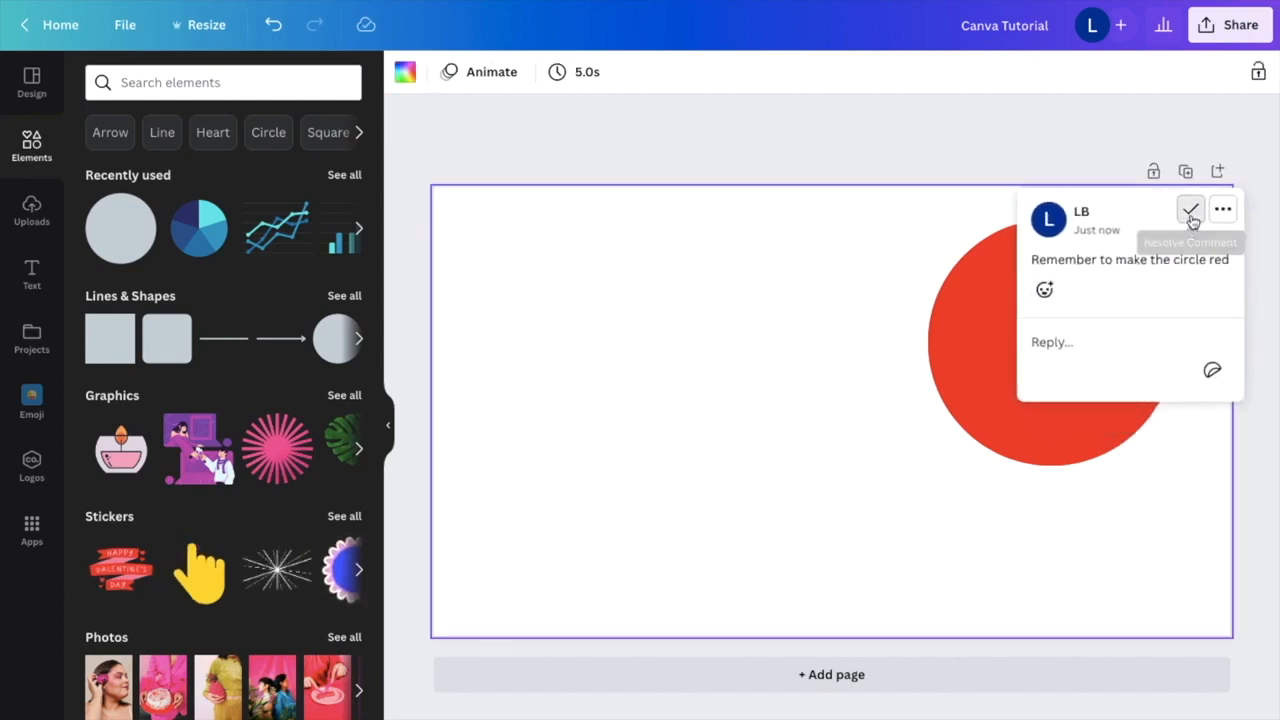
left_click(1189, 209)
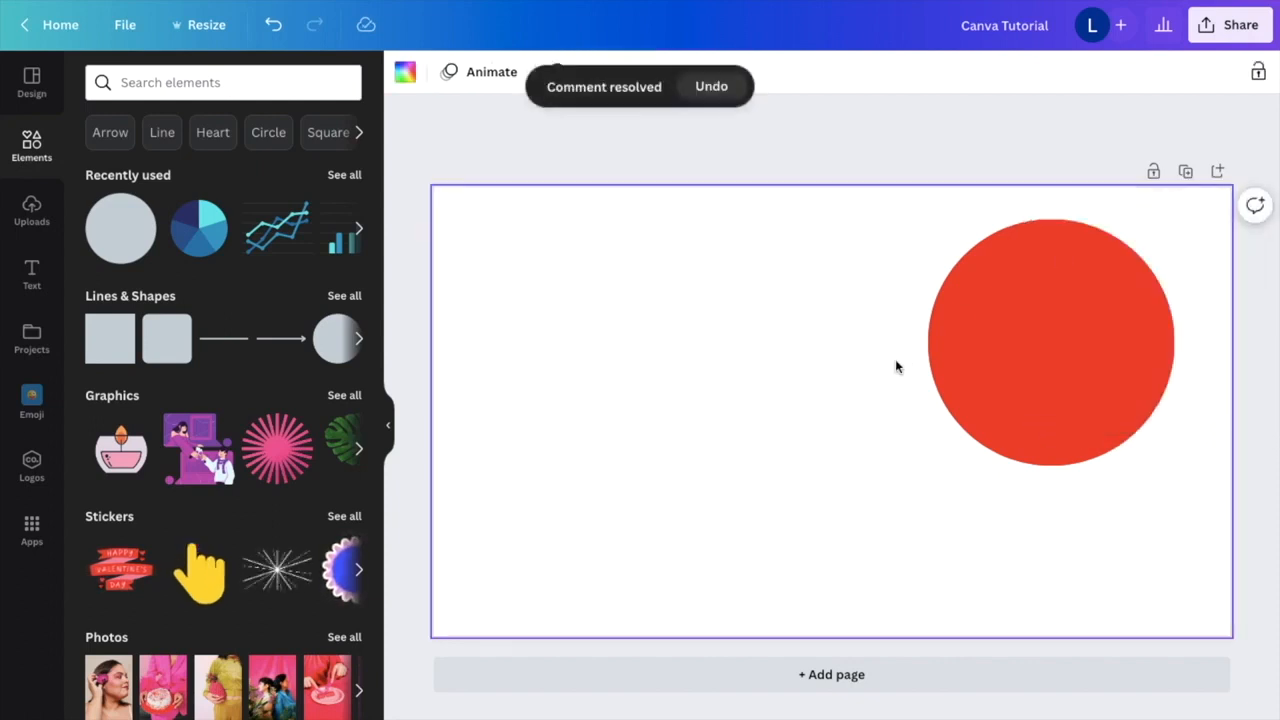